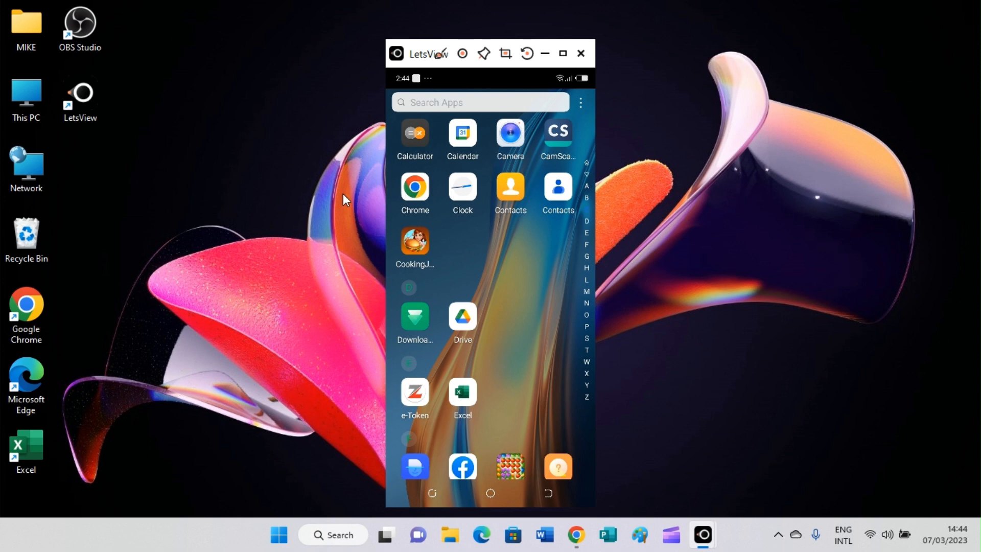
# Scroll the mirrored phone's app drawer down to reach the Chrome icon
pyautogui.scroll(-3)
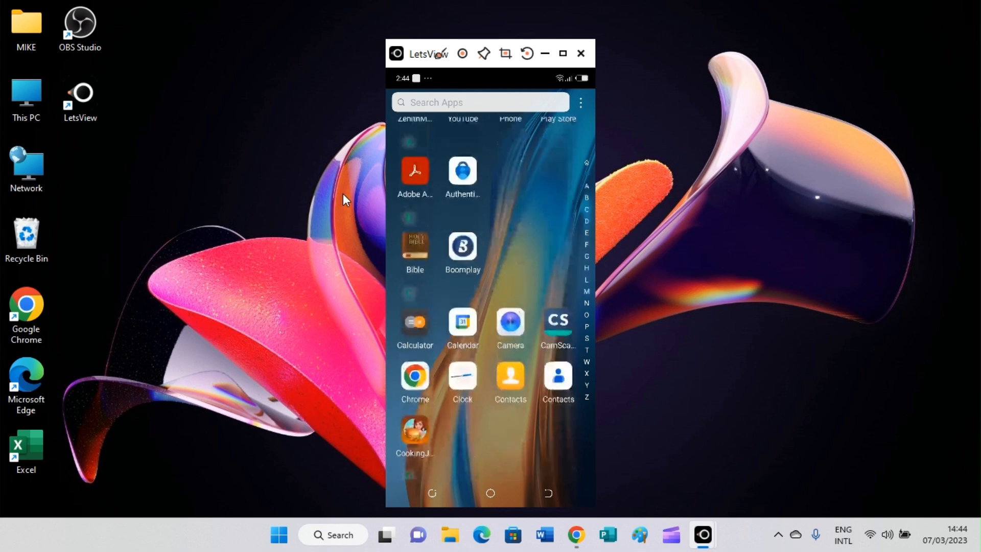
pyautogui.scroll(-3)
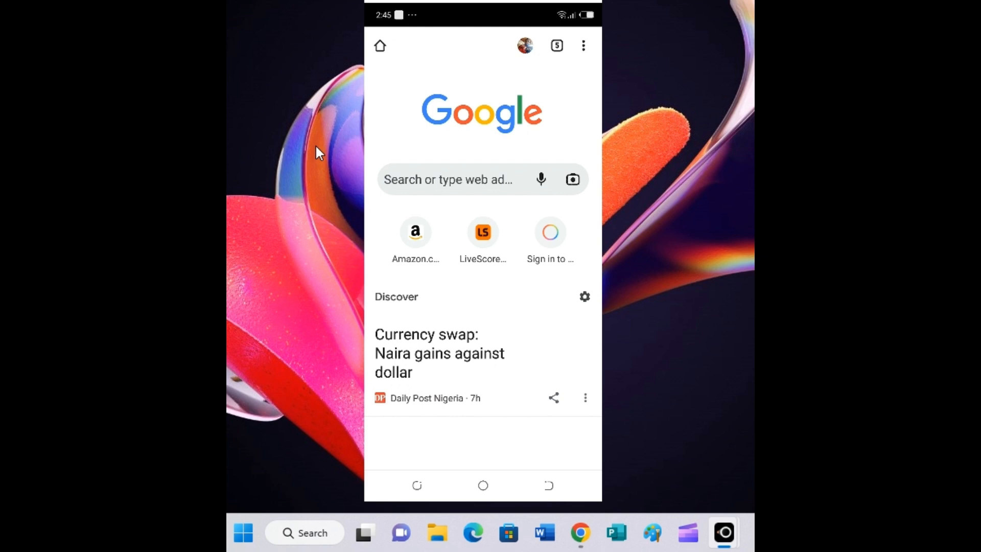
# Activate Chrome's 'Search or type web address' box, showing recent searches and the keyboard
pyautogui.click(583, 46)
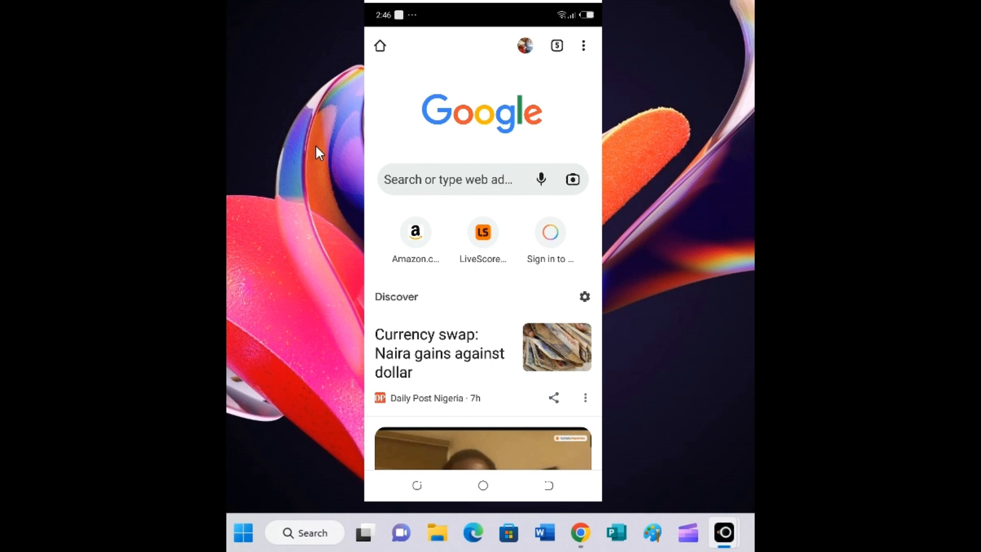
pyautogui.click(448, 180)
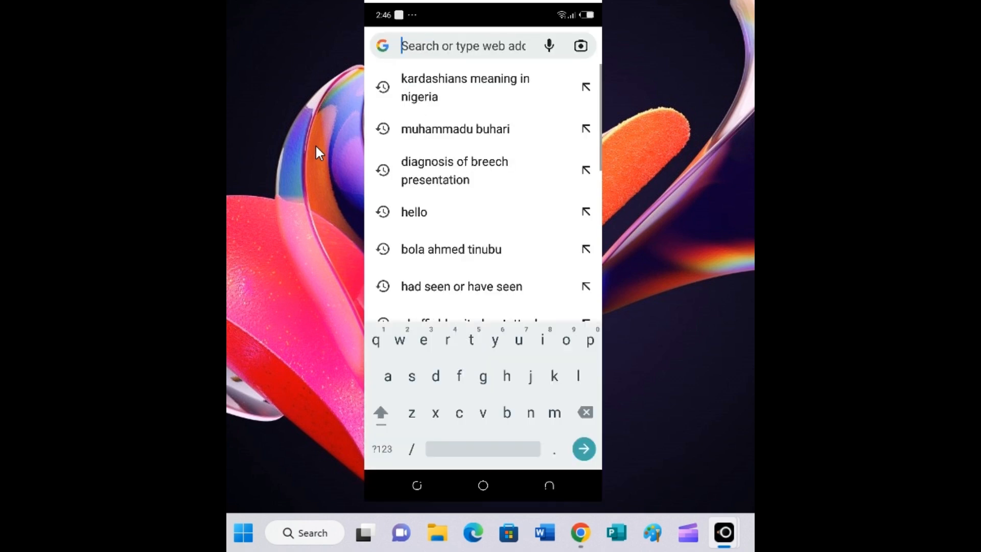
pyautogui.write('www.livescore.com')
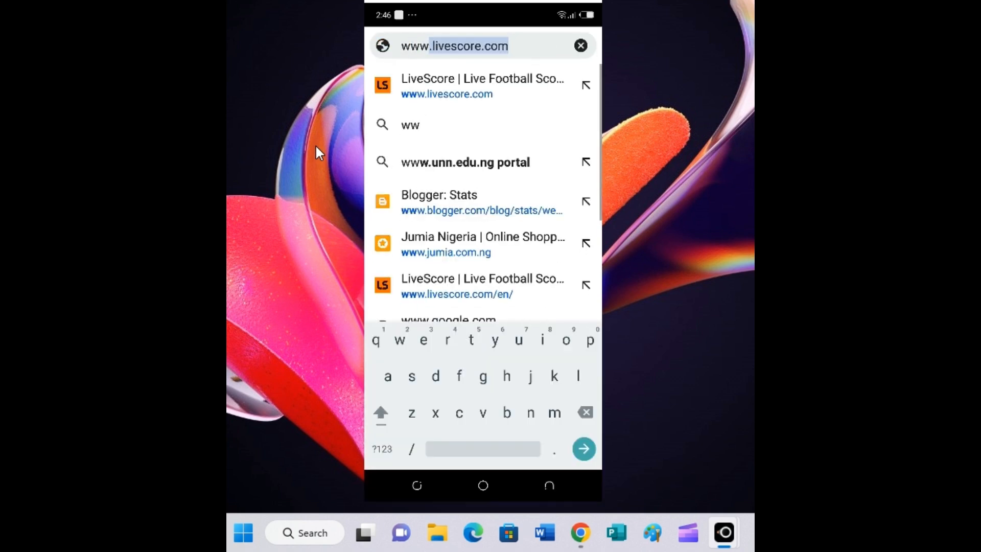
pyautogui.write('.')
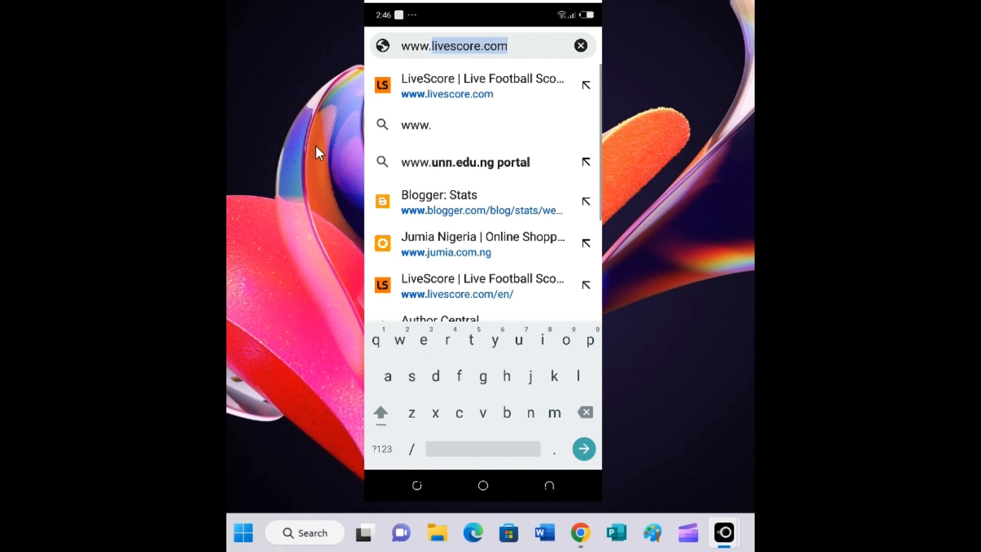
pyautogui.write('www.mess')
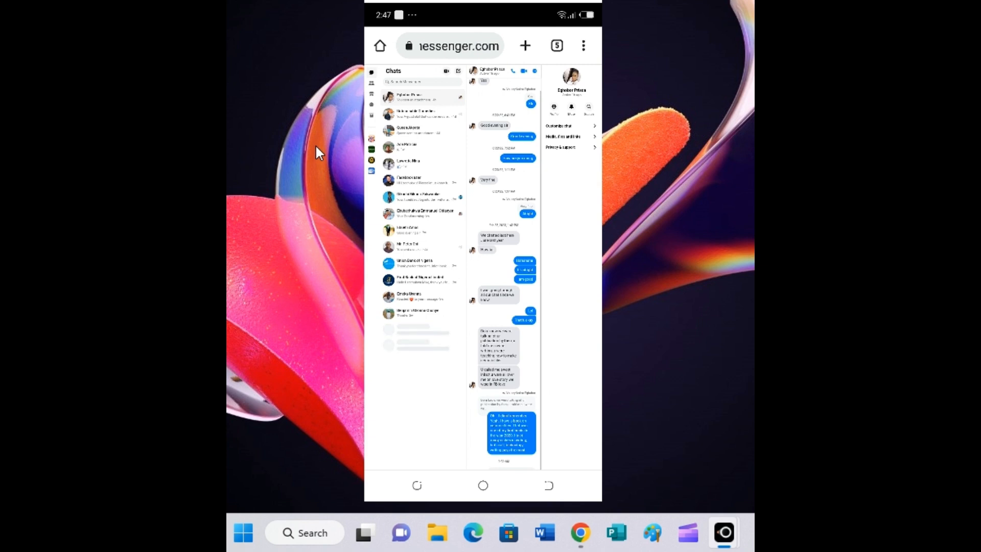
# Scroll the open Messenger chat toward the attachment (+) icon for the file chooser
pyautogui.scroll(-3)
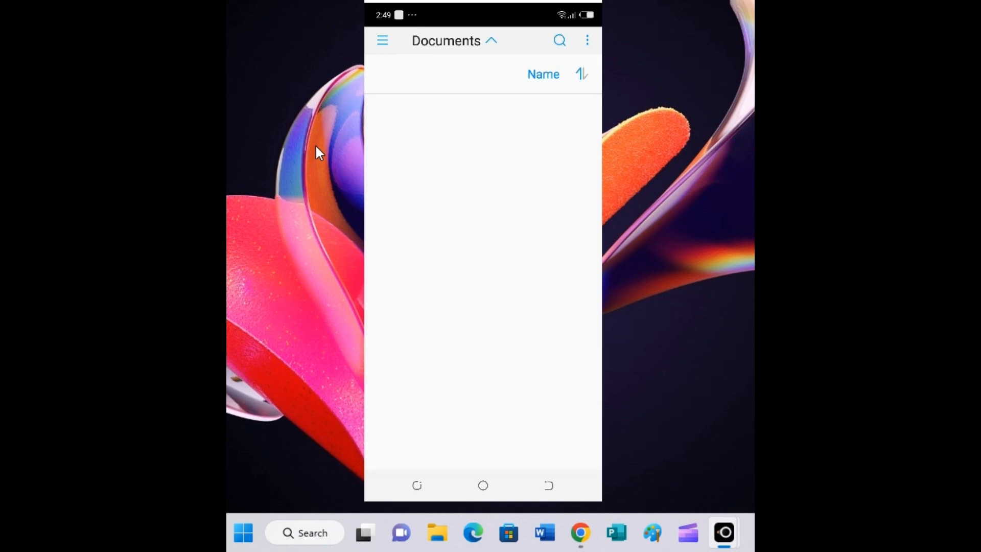
# Select TECNO LB7 storage from the menu and scroll through the Documents folder's .docx files
pyautogui.click(445, 40)
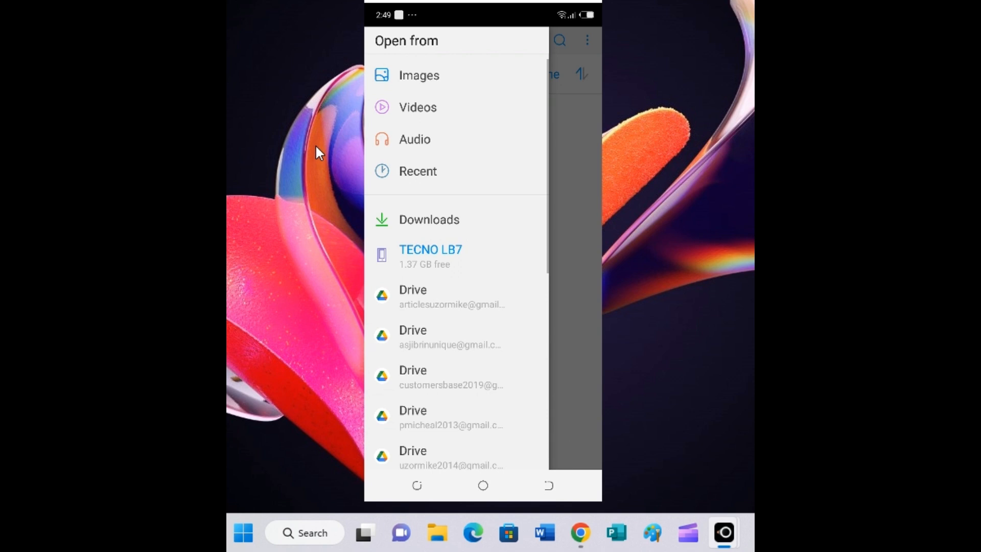
pyautogui.click(430, 249)
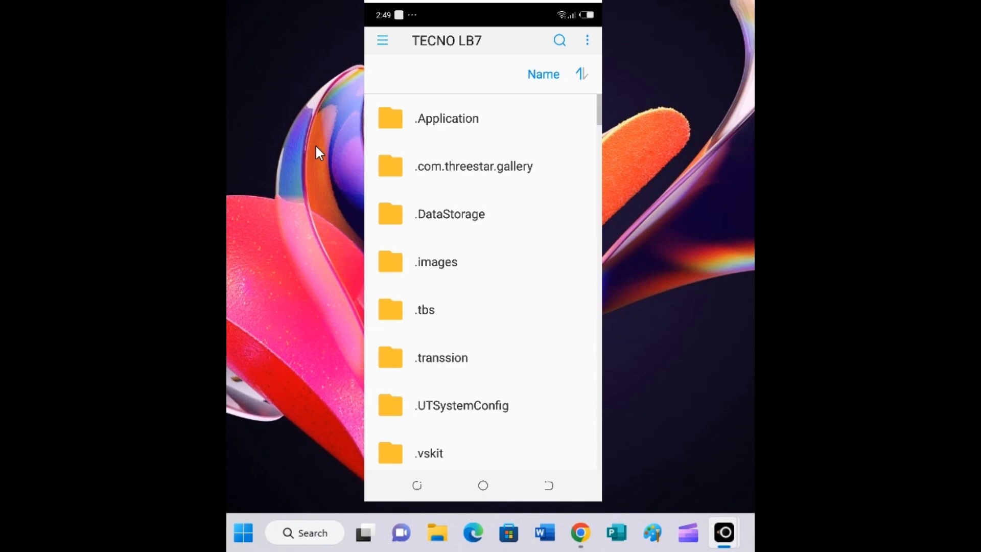
pyautogui.scroll(-3)
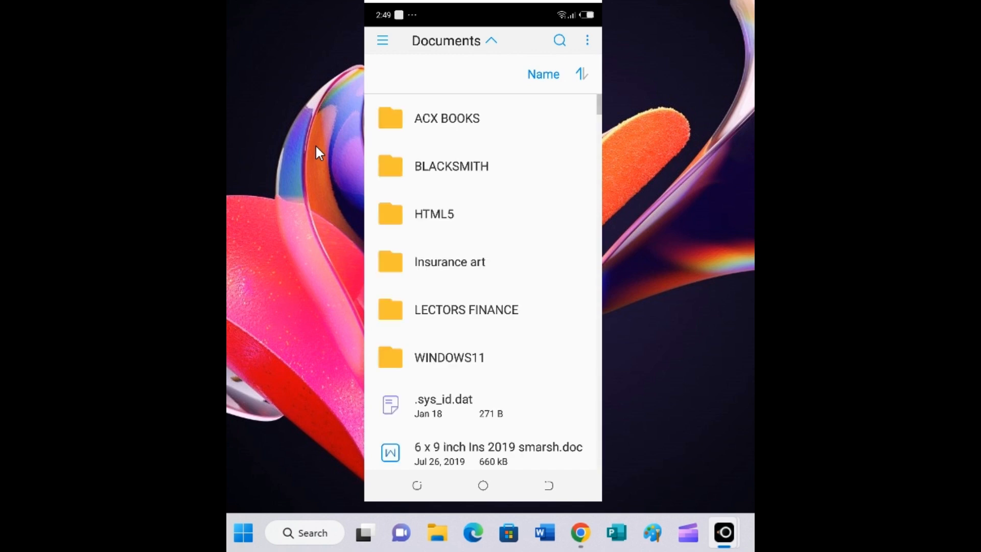
pyautogui.scroll(-3)
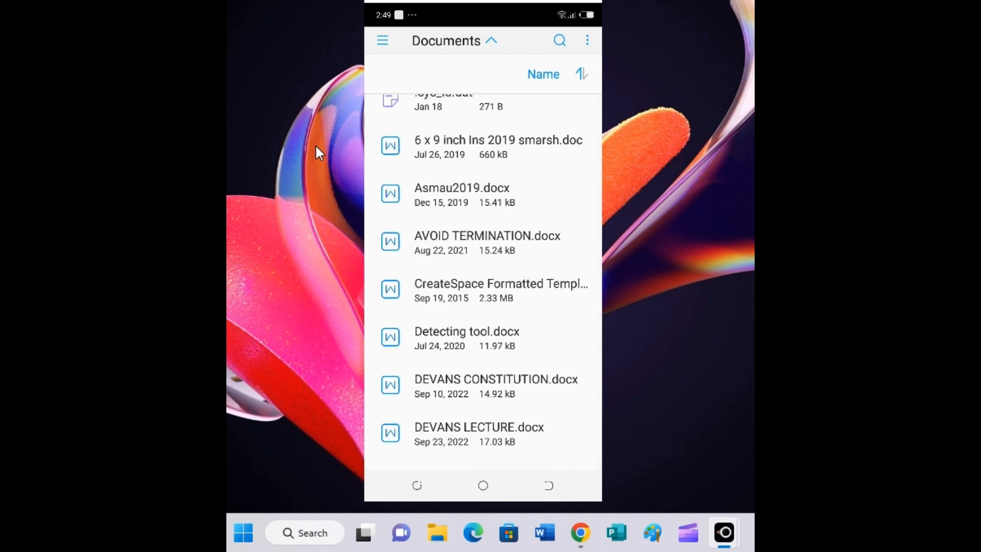
pyautogui.scroll(-3)
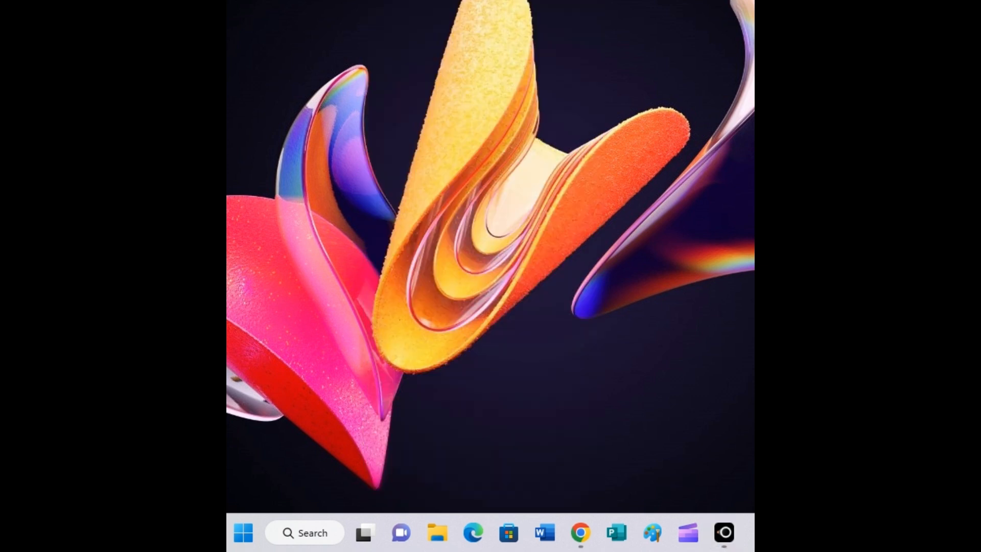
pyautogui.moveTo(382, 168)
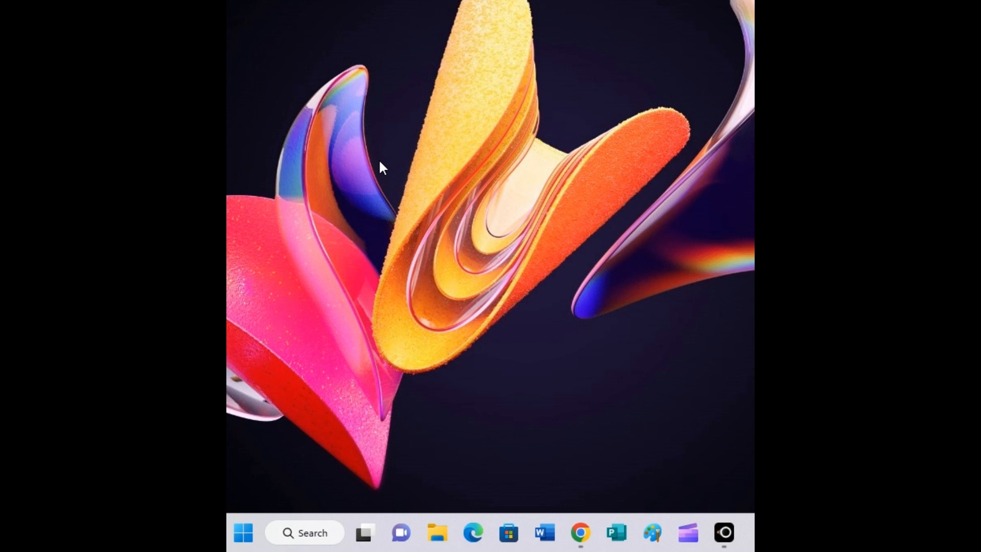
pyautogui.moveTo(360, 106)
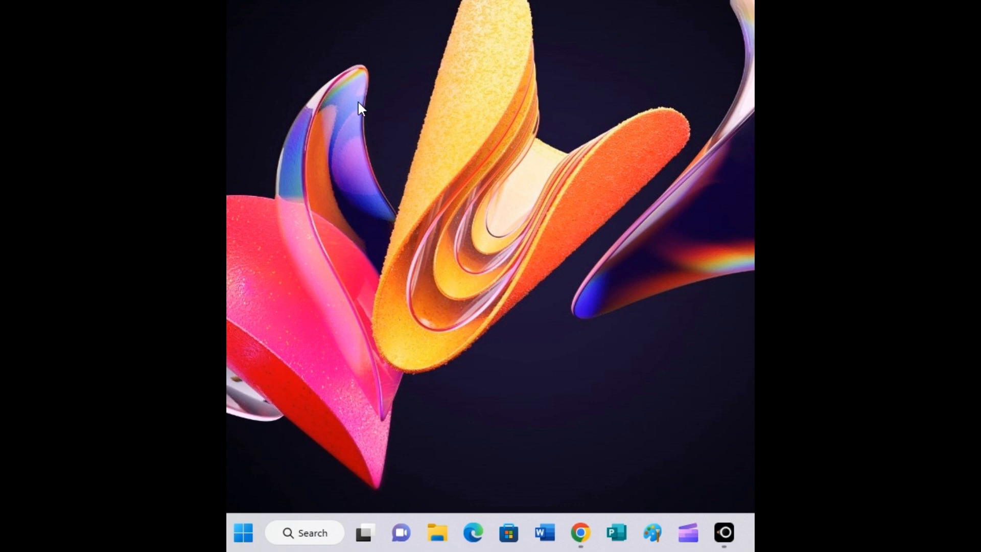
pyautogui.moveTo(352, 120)
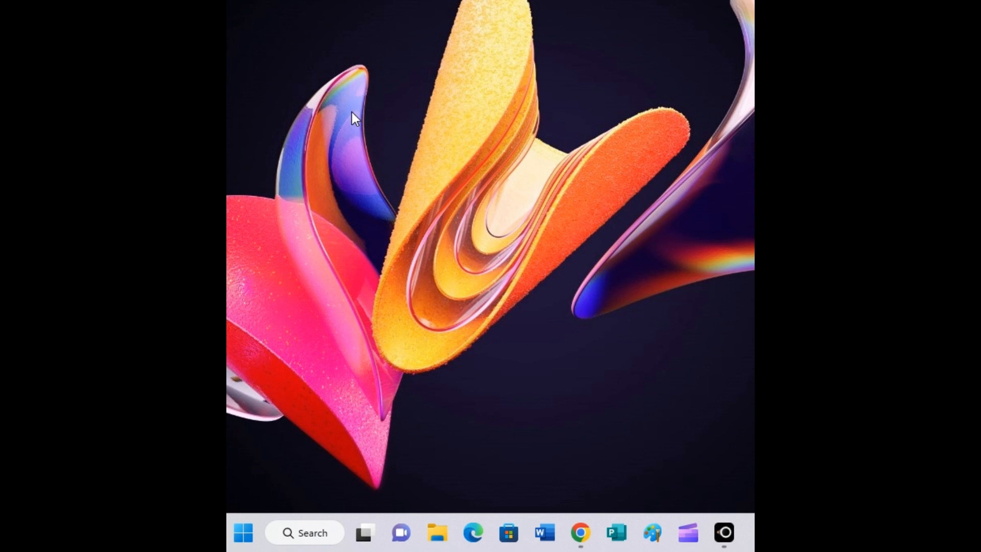
pyautogui.moveTo(336, 143)
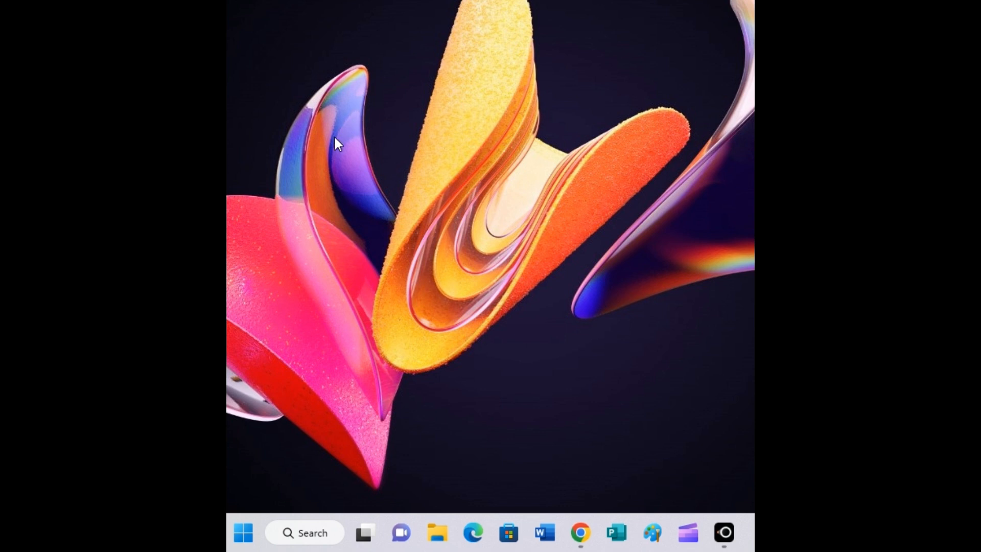